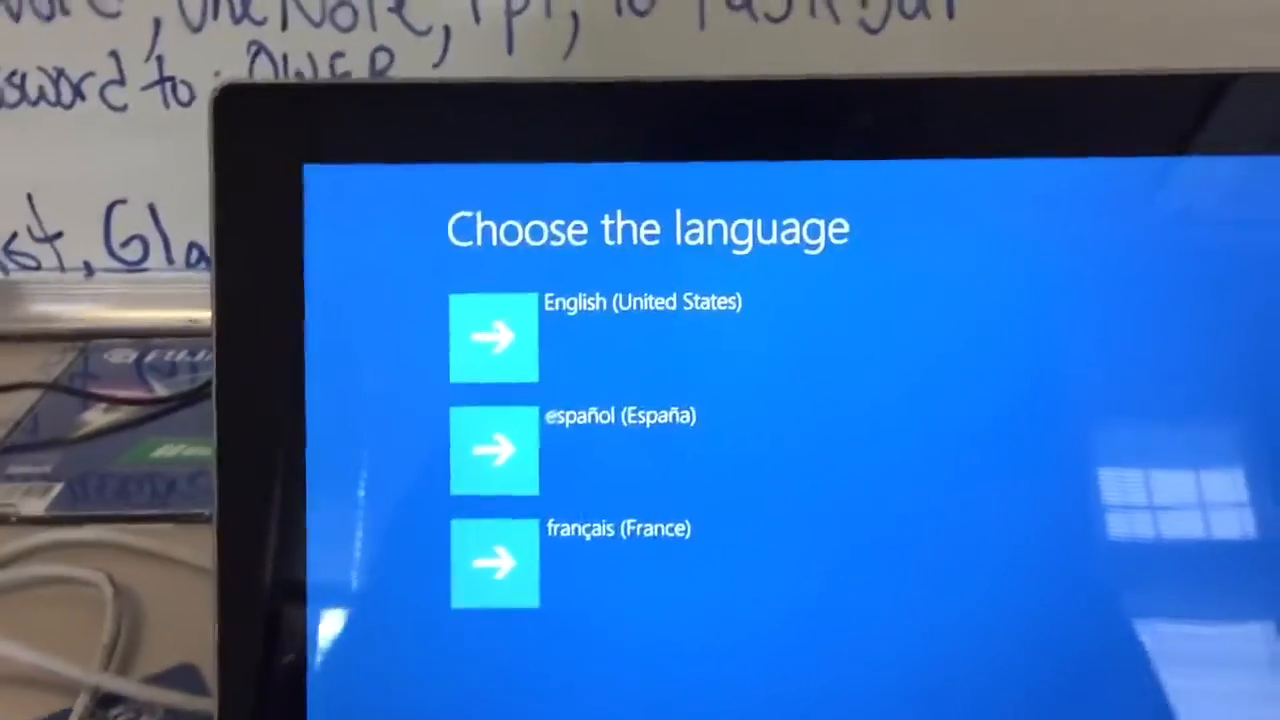
- Choose English (United States), then go Troubleshoot > Advanced options > System Image Recovery
click(493, 336)
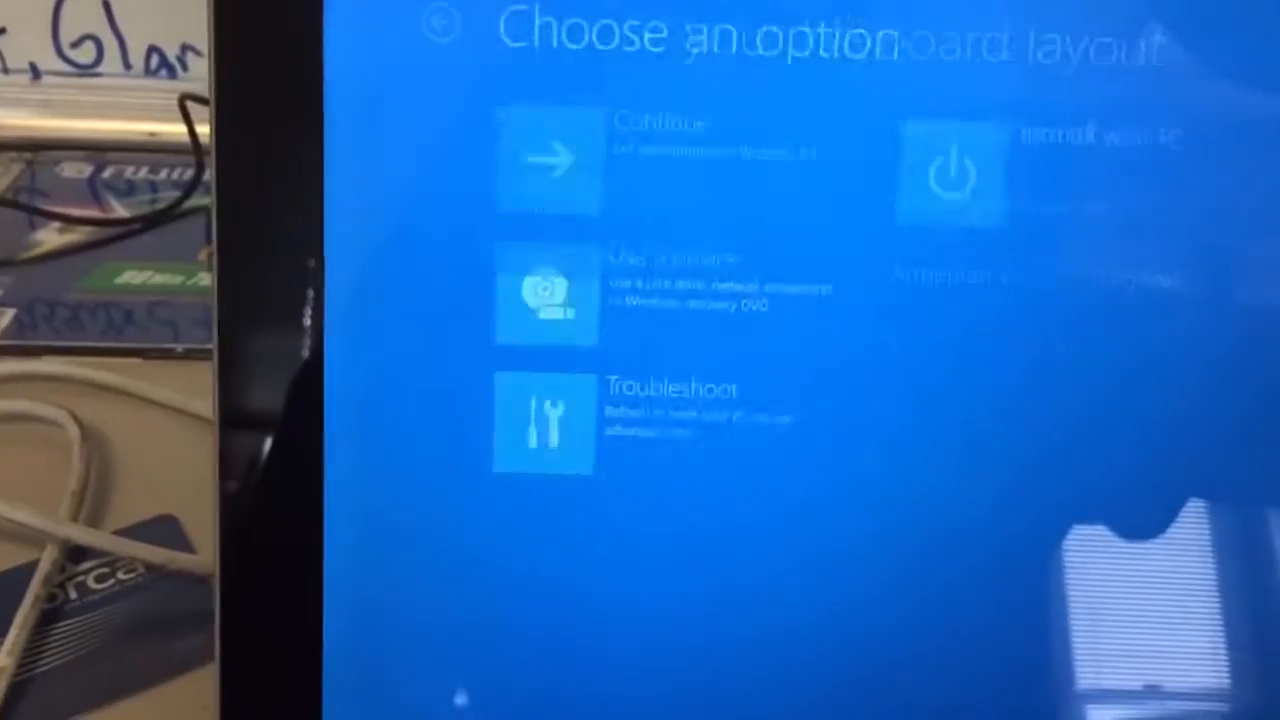
click(540, 380)
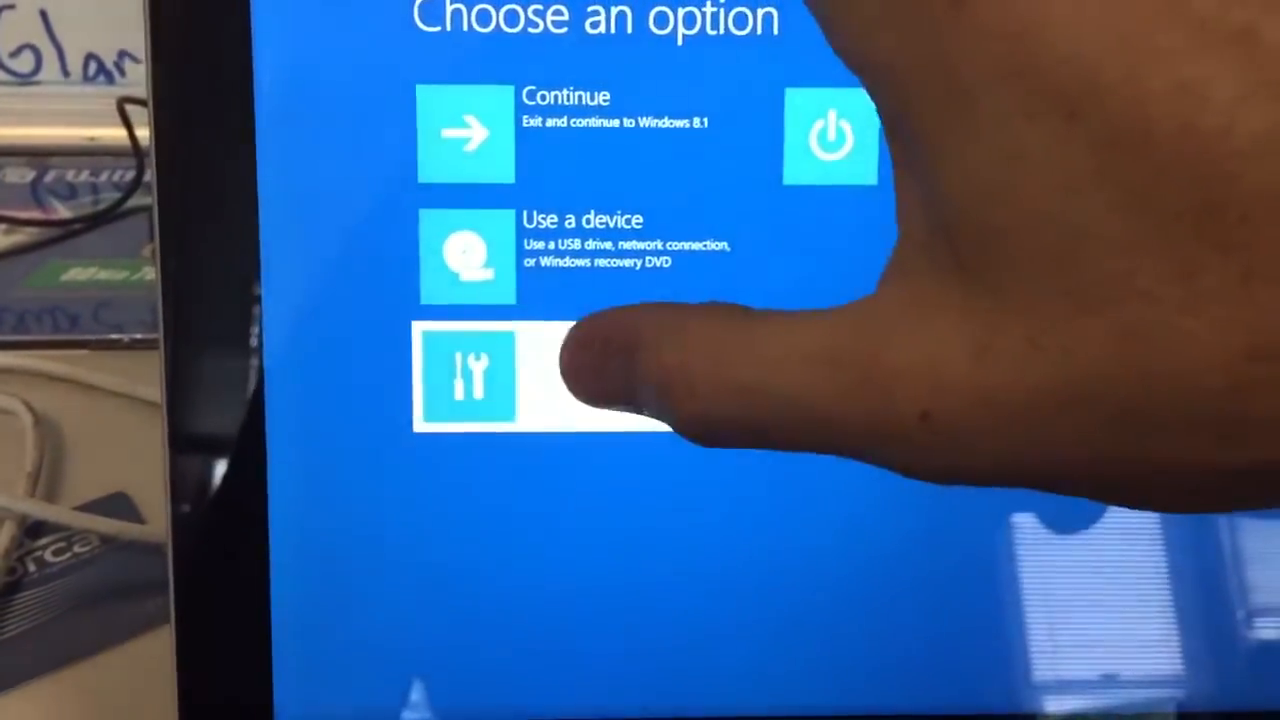
click(465, 378)
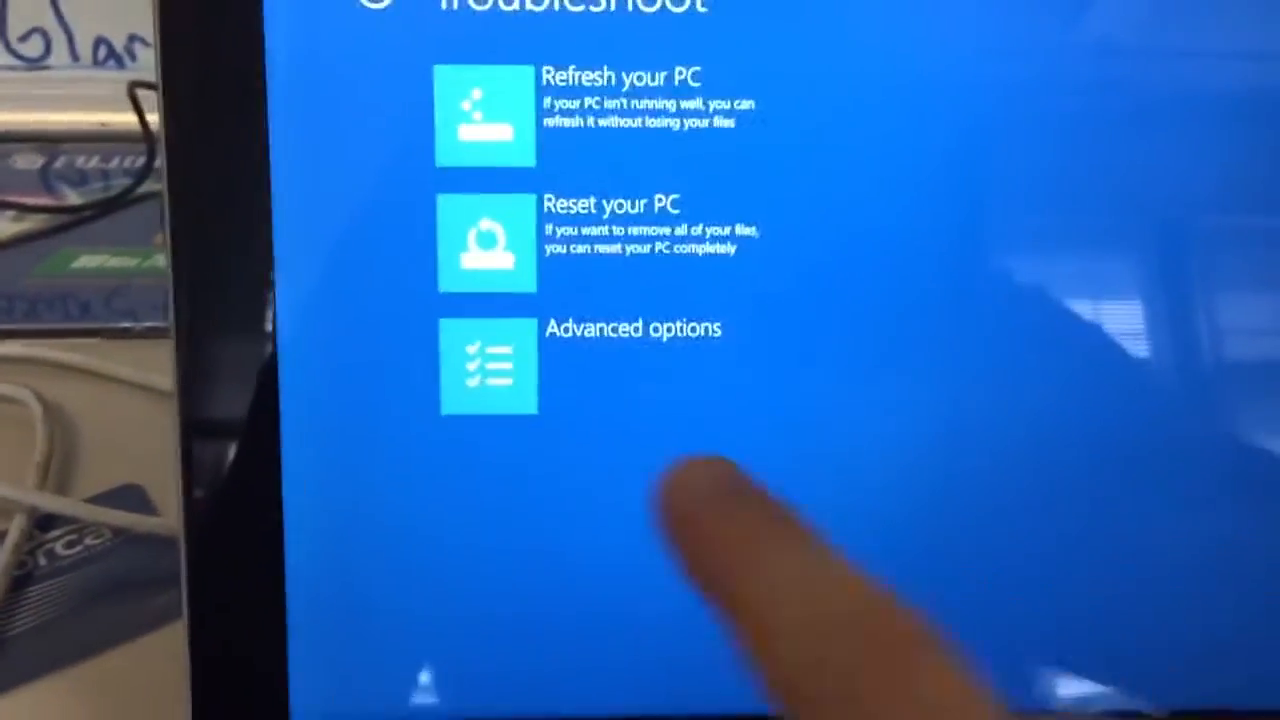
click(485, 367)
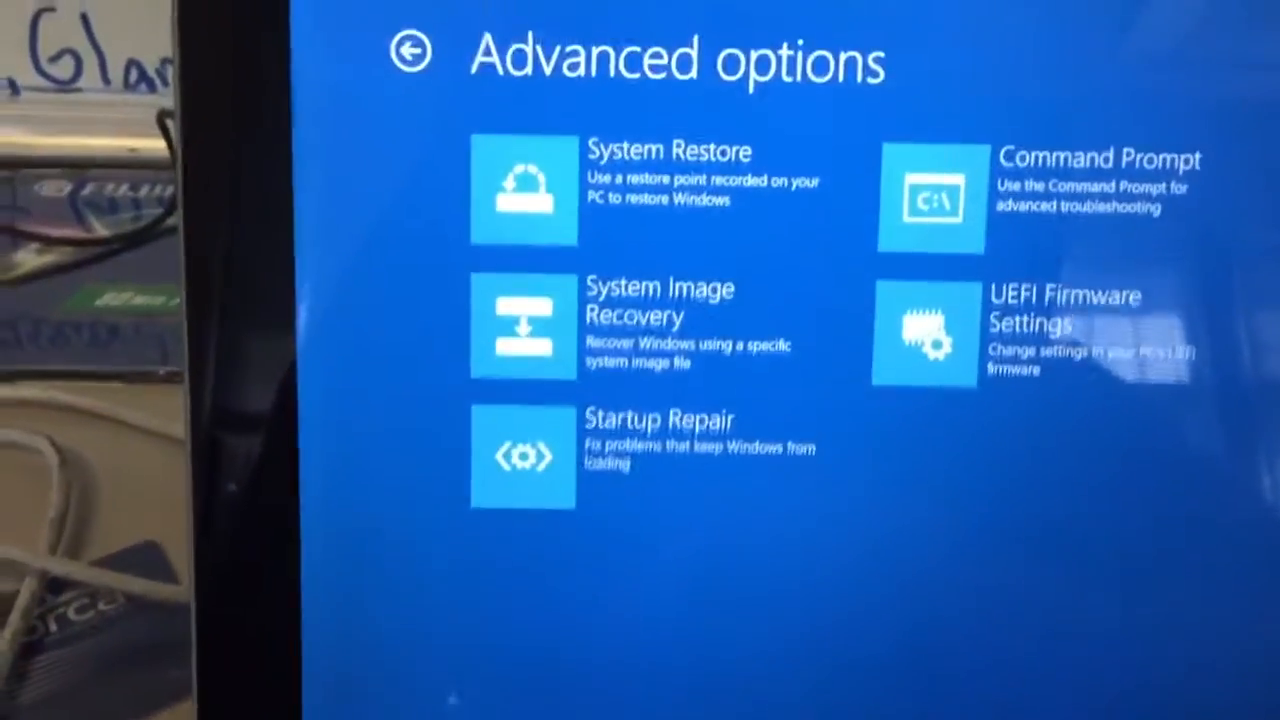
click(600, 320)
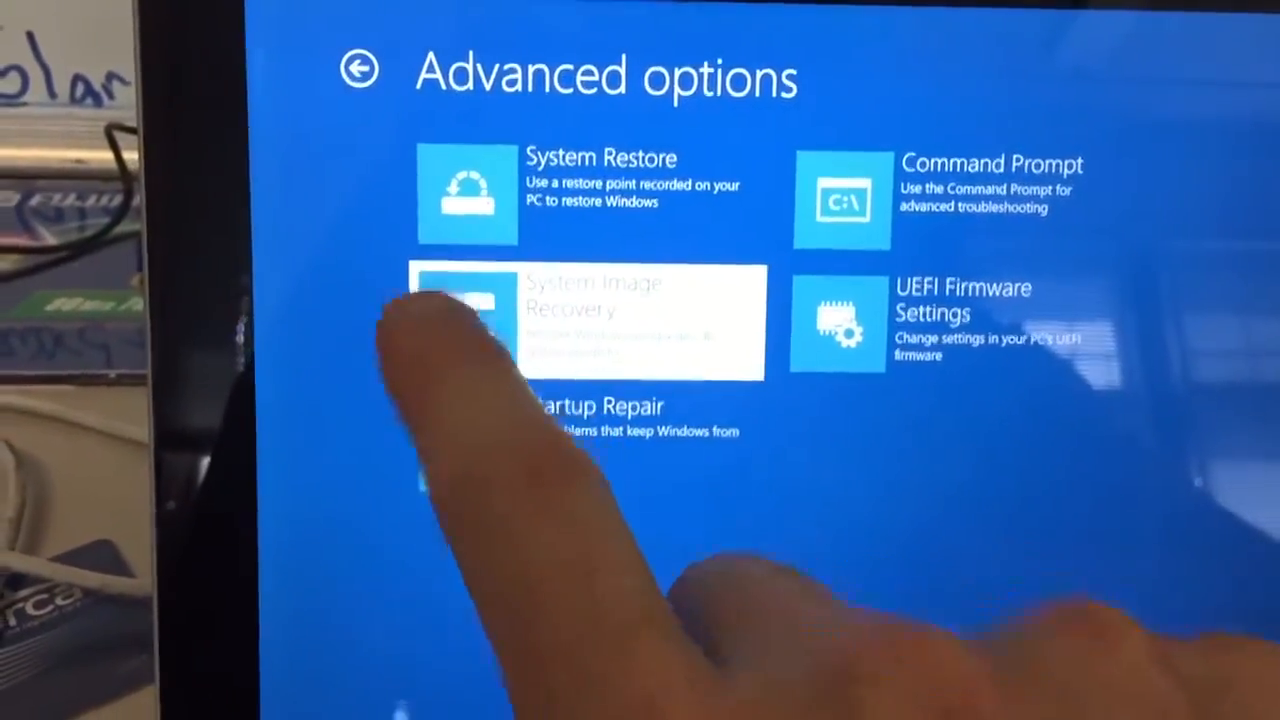
- Continue into the Re-image wizard, keeping Format and repartition disks checked
click(590, 315)
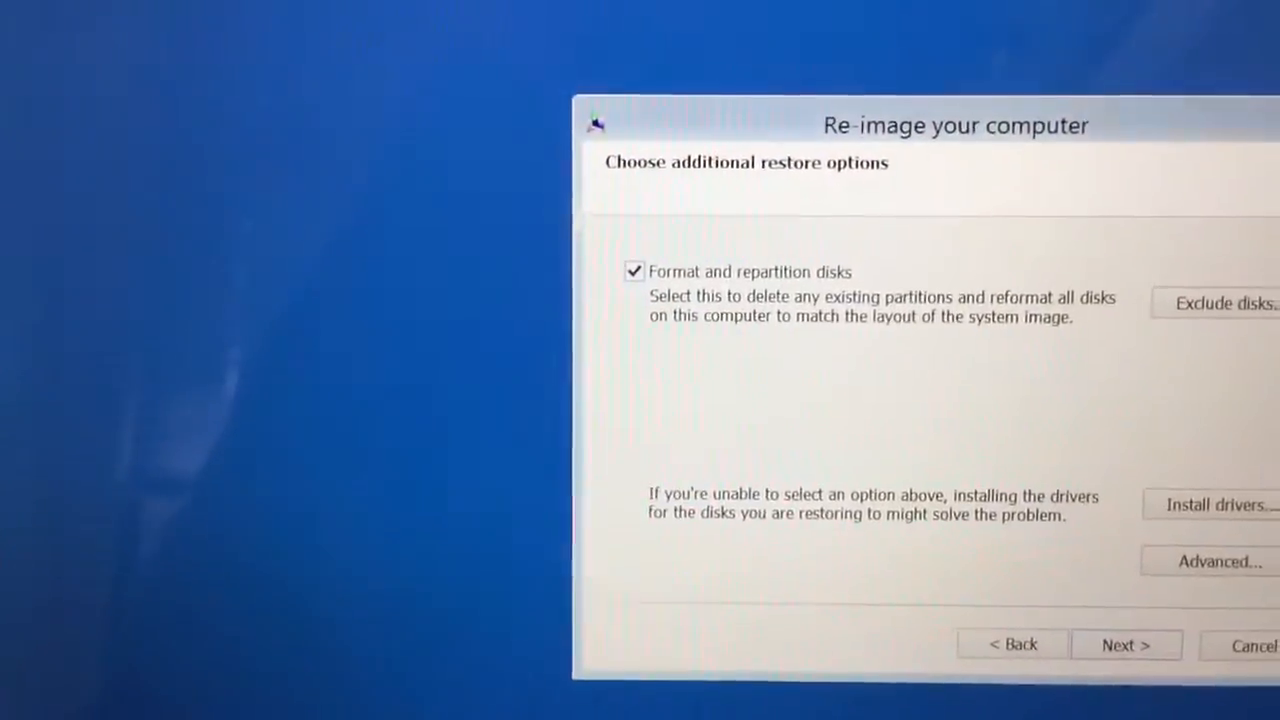
- Finish the wizard and confirm the format warning to restore from the 7/8/2015 image
click(1126, 644)
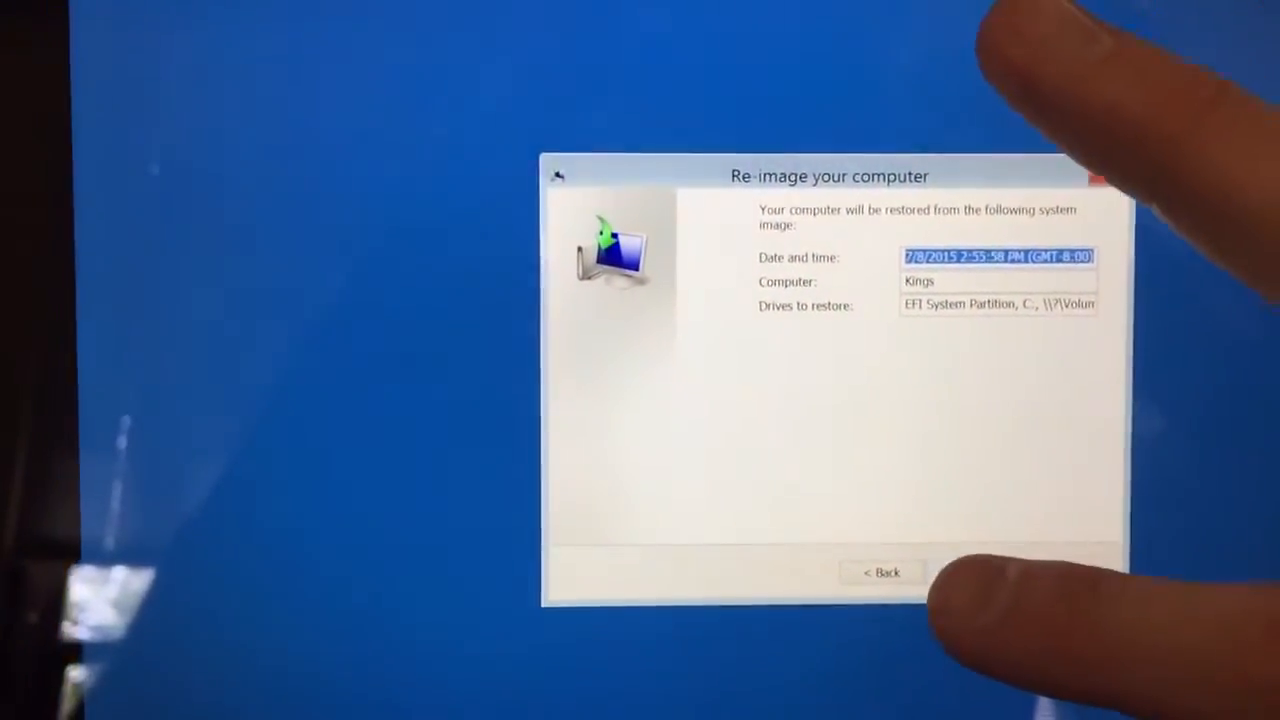
click(988, 582)
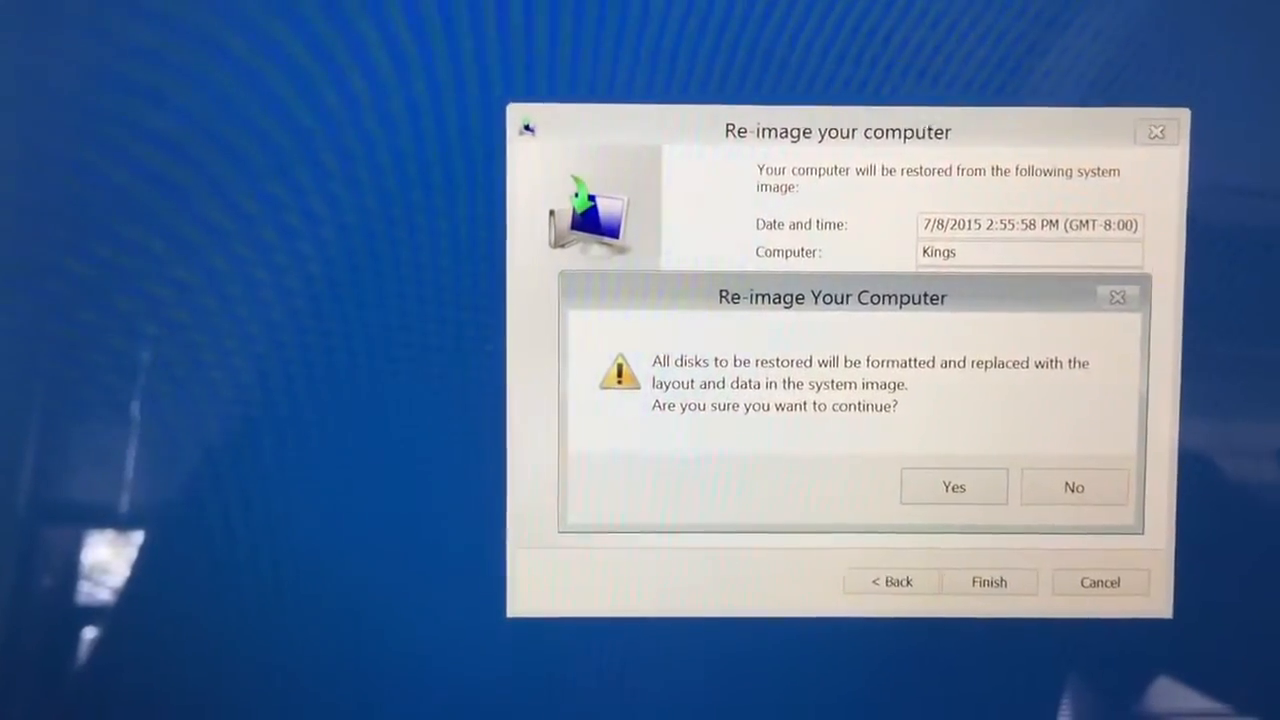
click(953, 487)
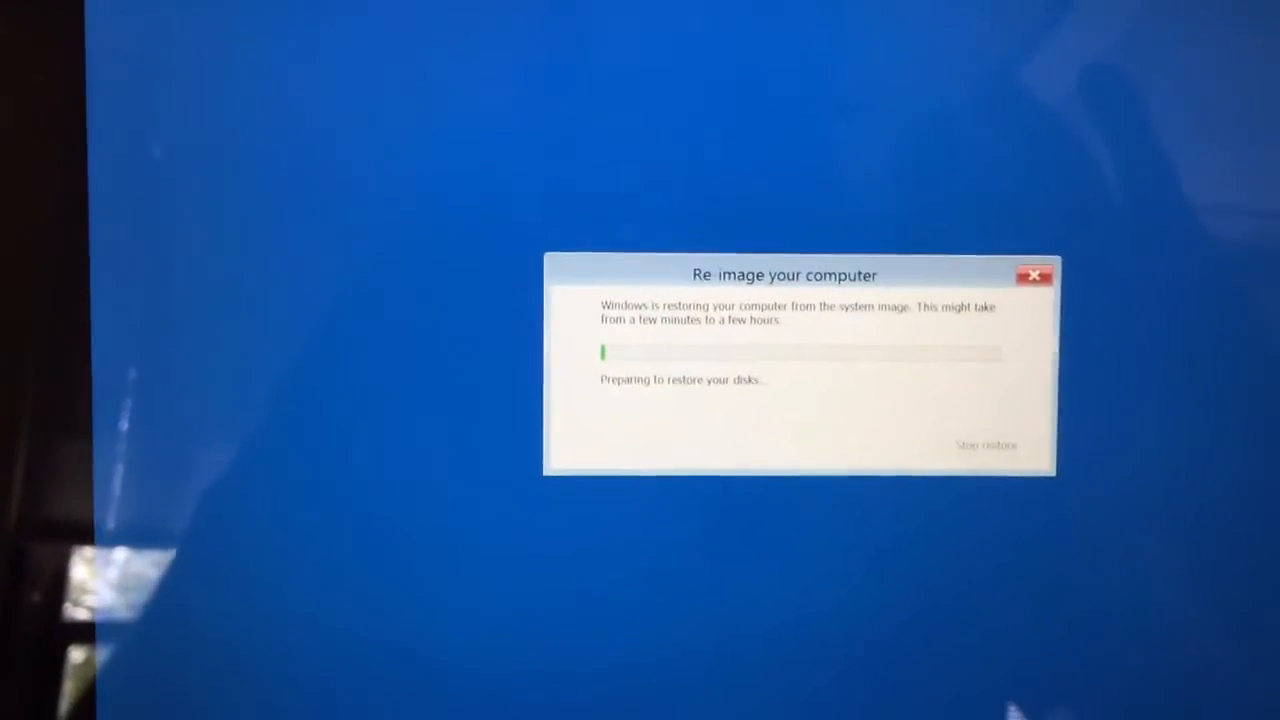